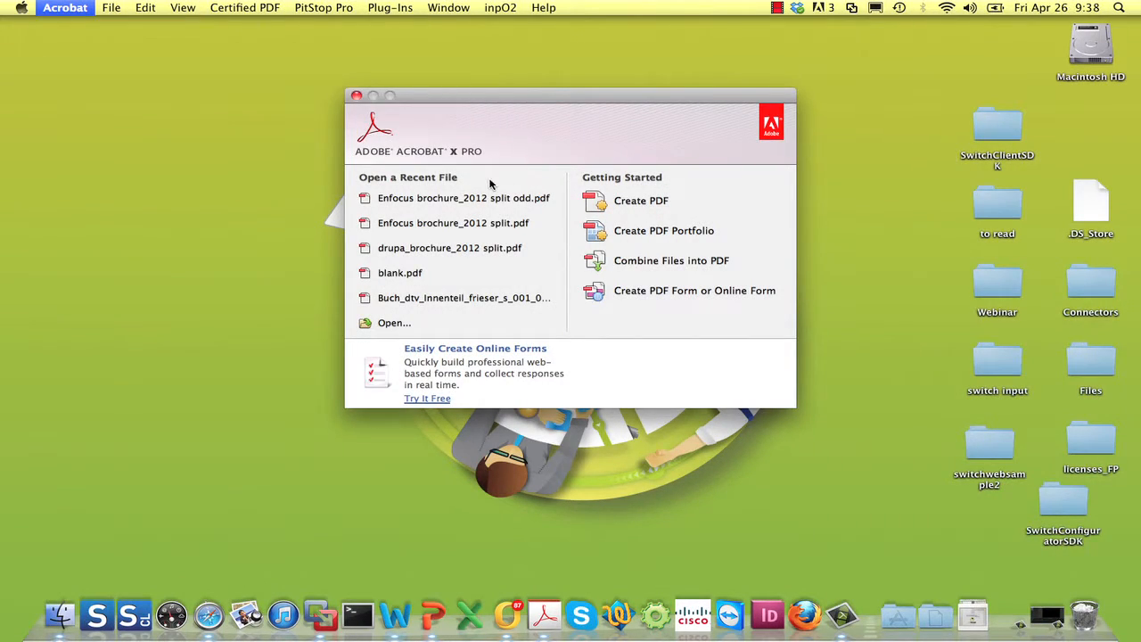
mouse_move(533, 289)
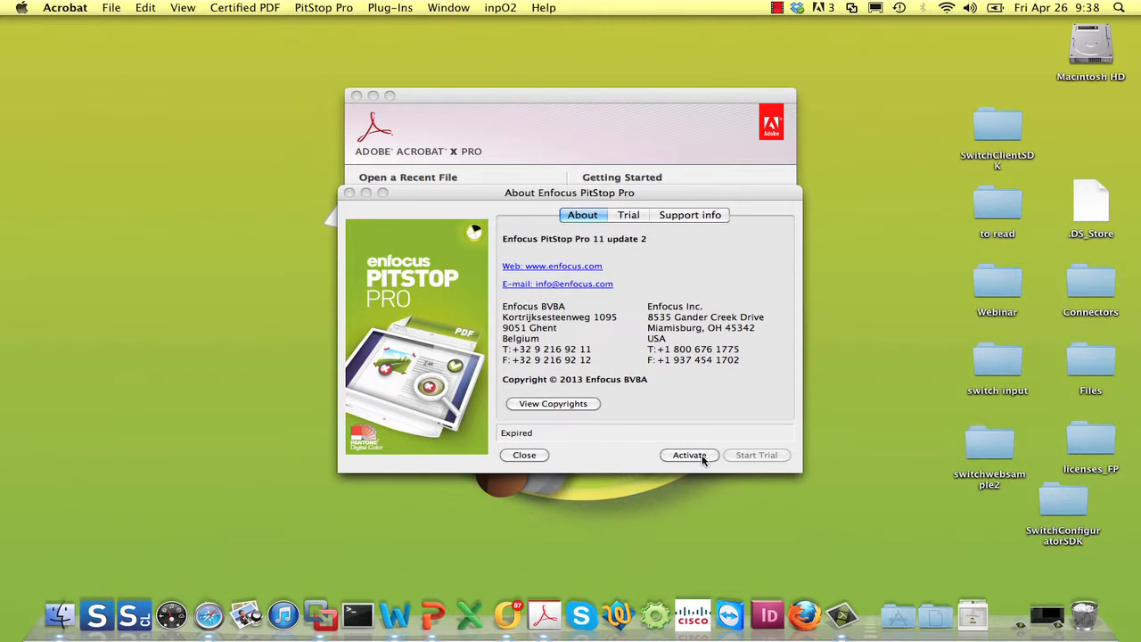
Step: Start activating PitStop Pro from its About box, which shows an Expired license
click(689, 454)
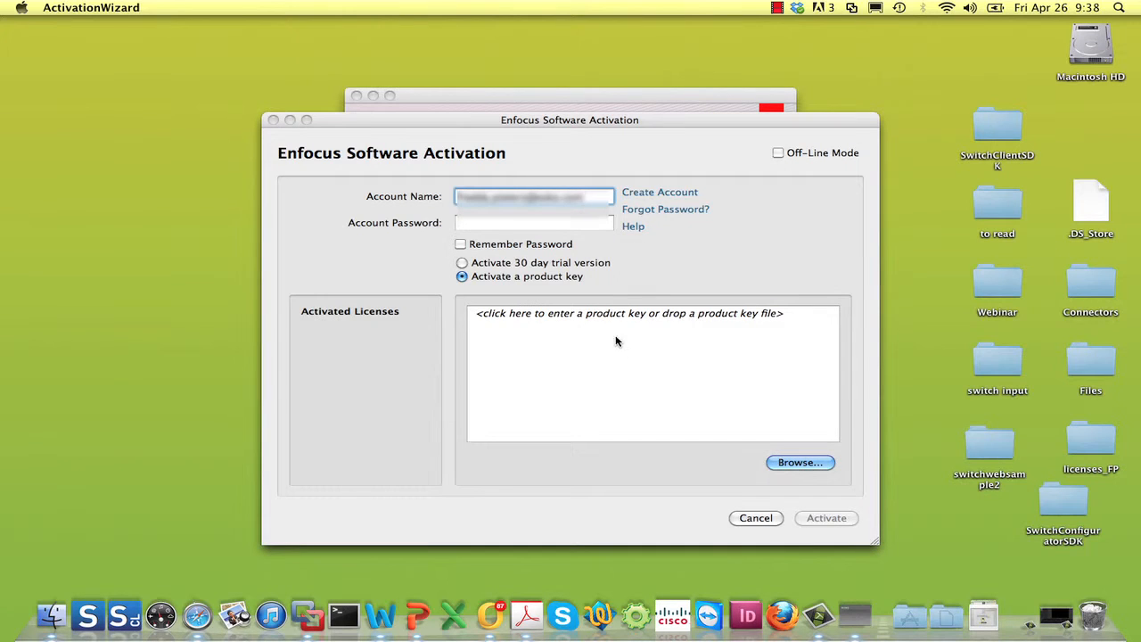
Step: Enable Off-Line Mode, enter the password and product key, and activate
click(777, 152)
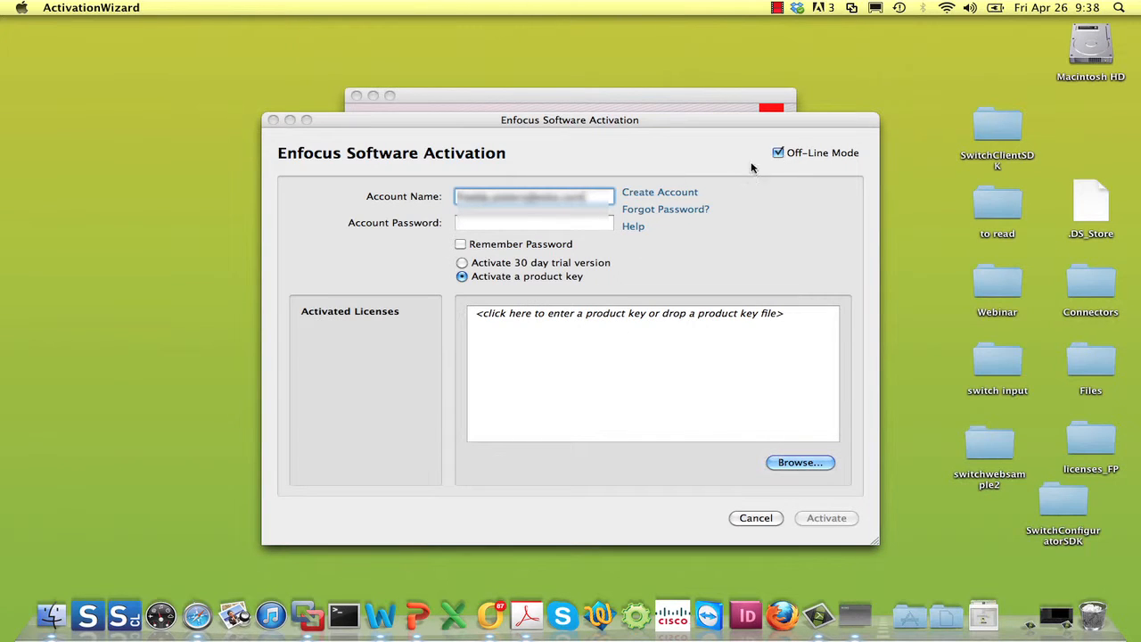
click(533, 222)
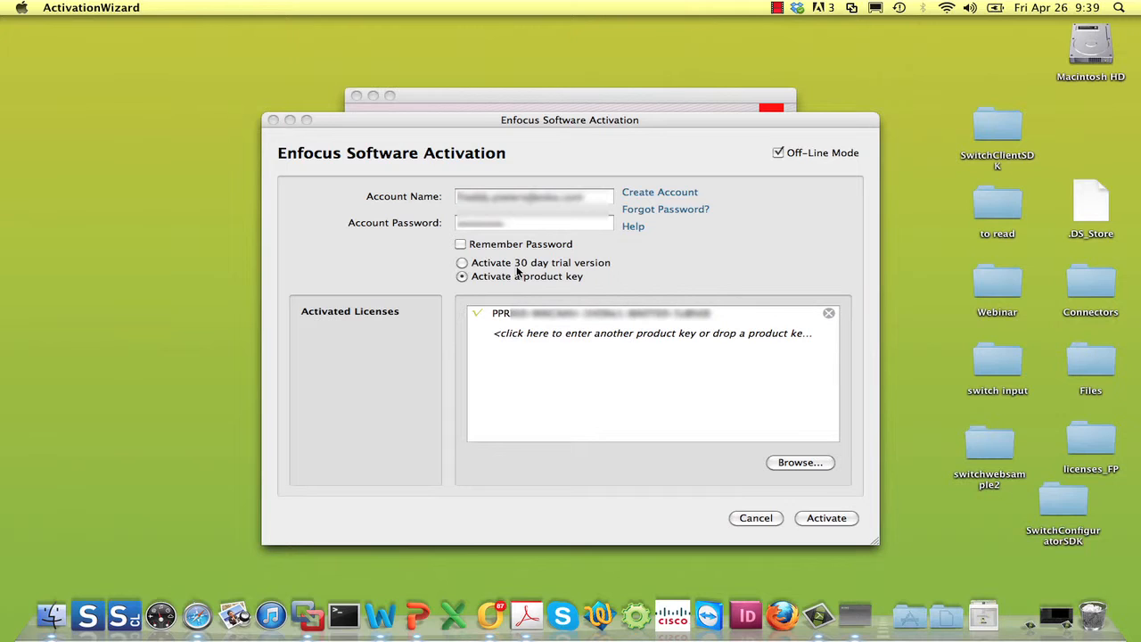
mouse_move(838, 526)
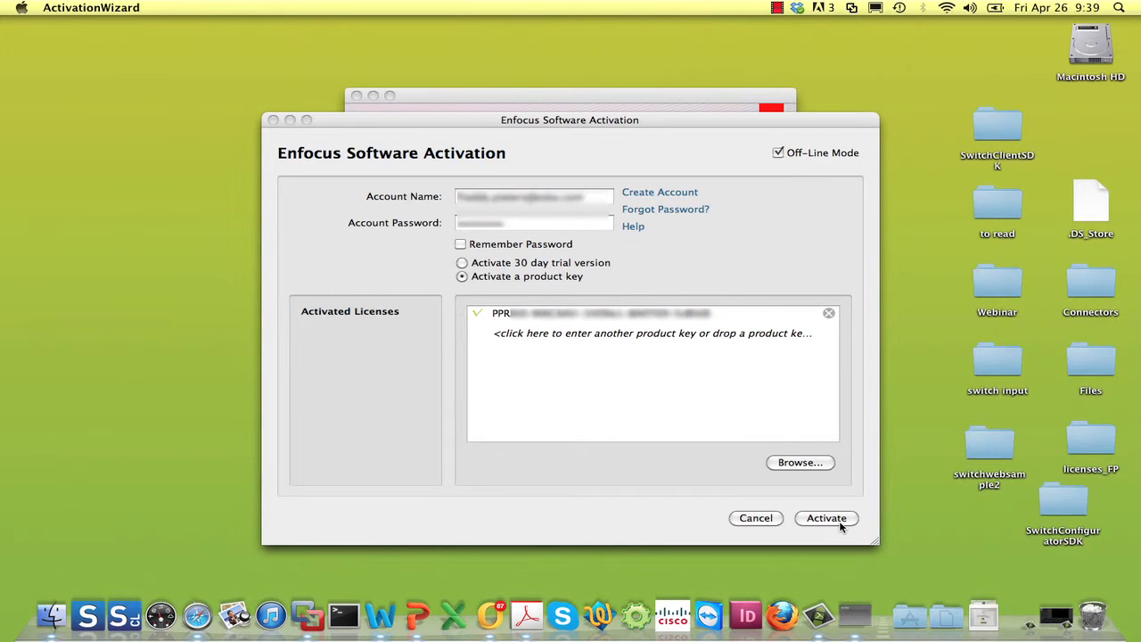
click(826, 518)
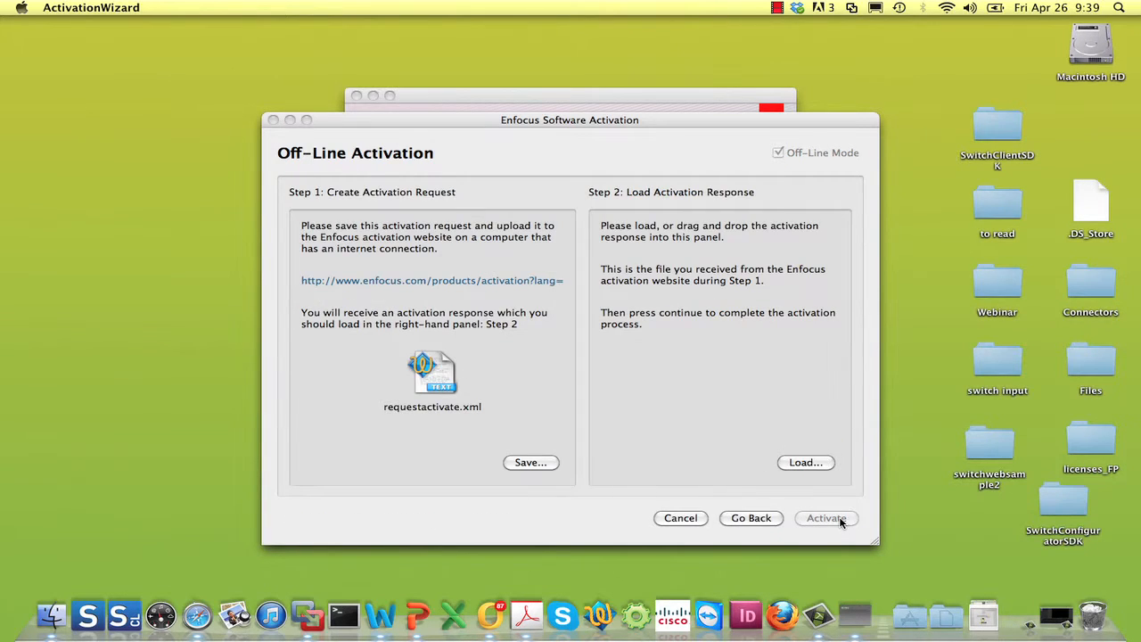
mouse_move(404, 424)
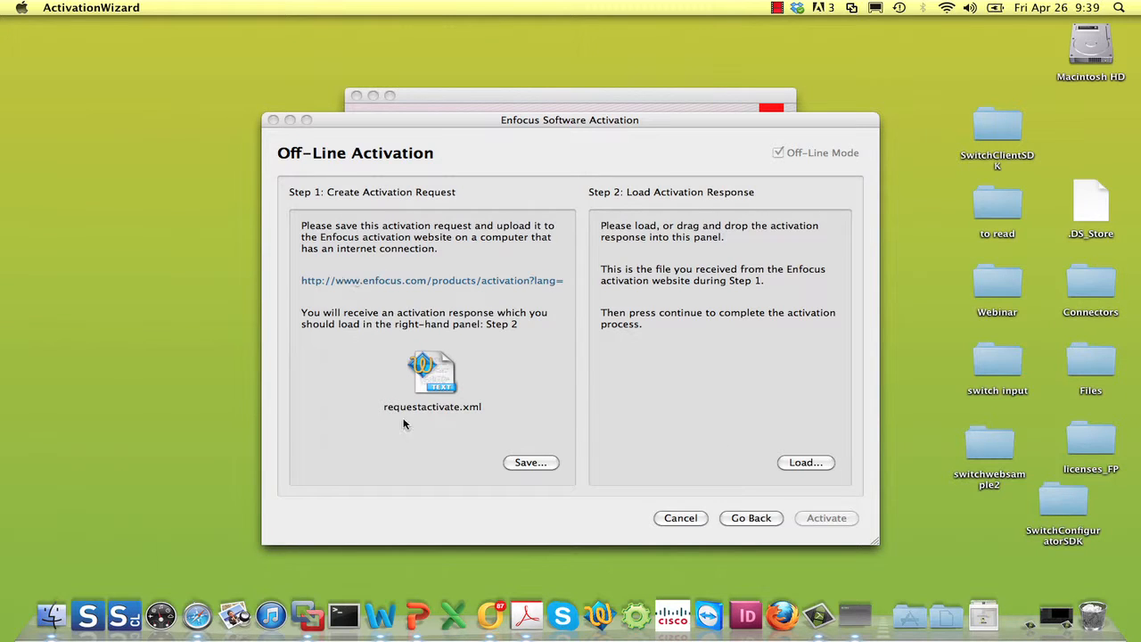
Step: Save the activation request file requestactivate.xml to the Desktop
click(530, 462)
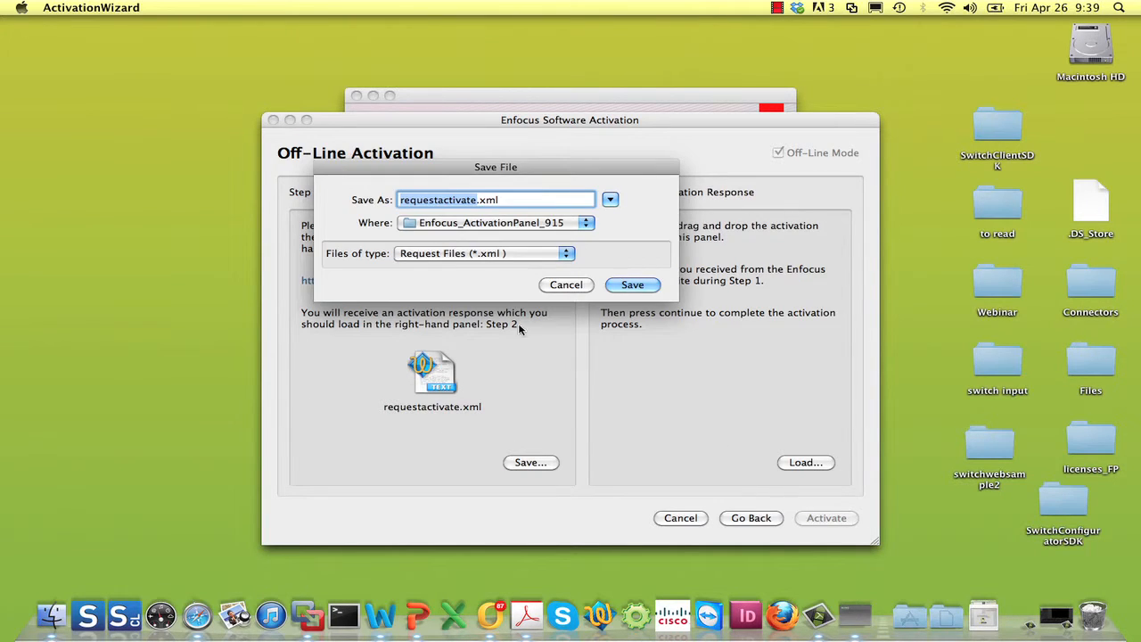
click(585, 222)
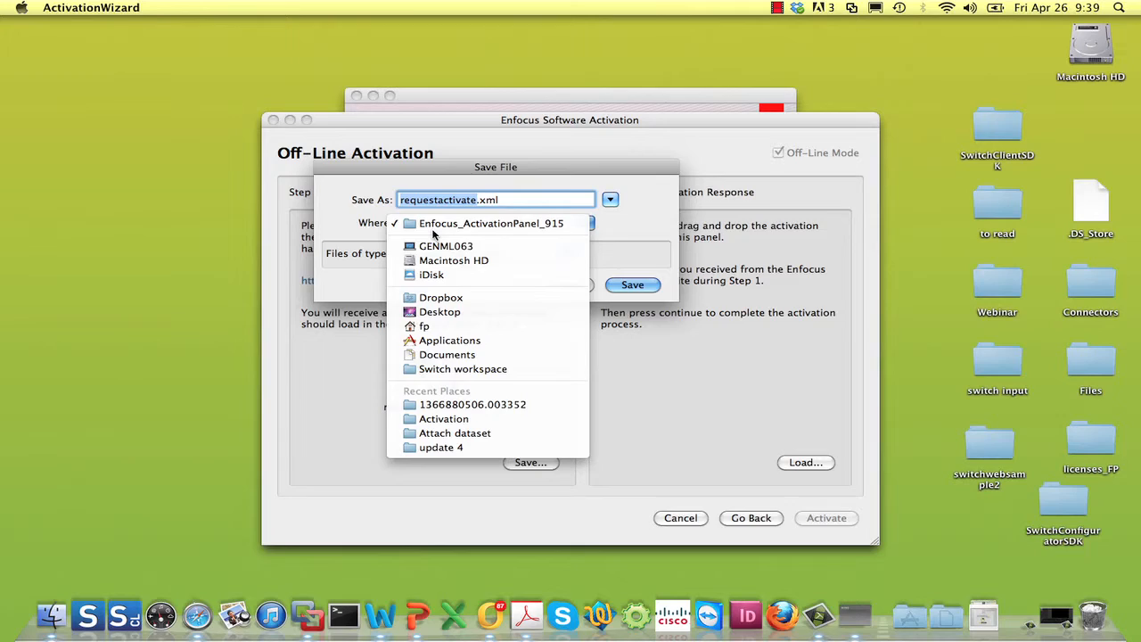
click(439, 311)
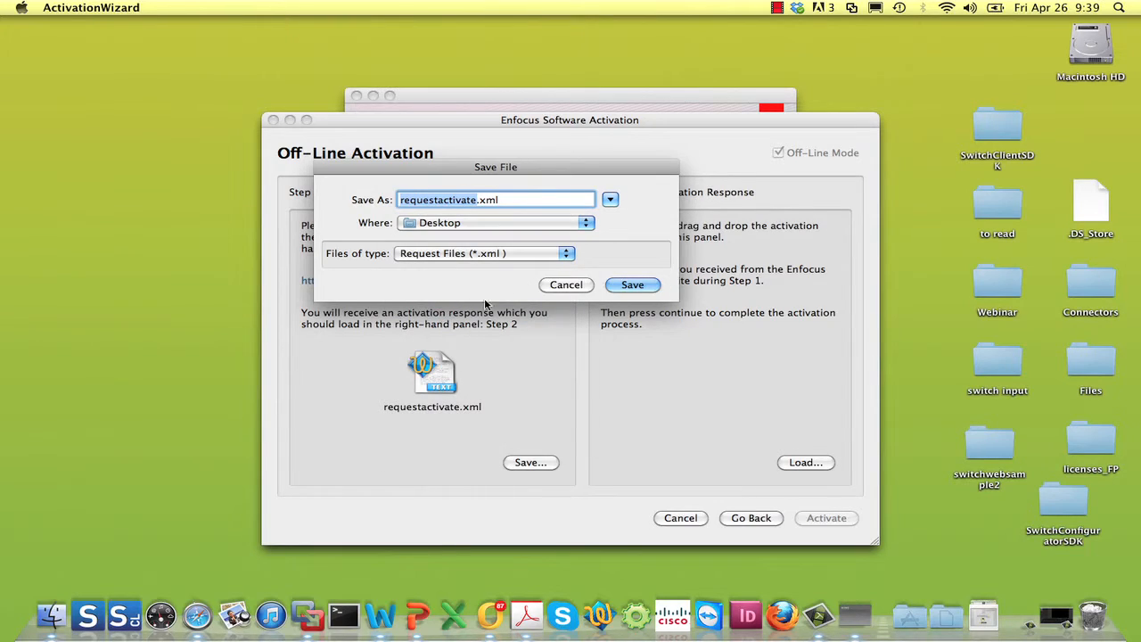
click(632, 284)
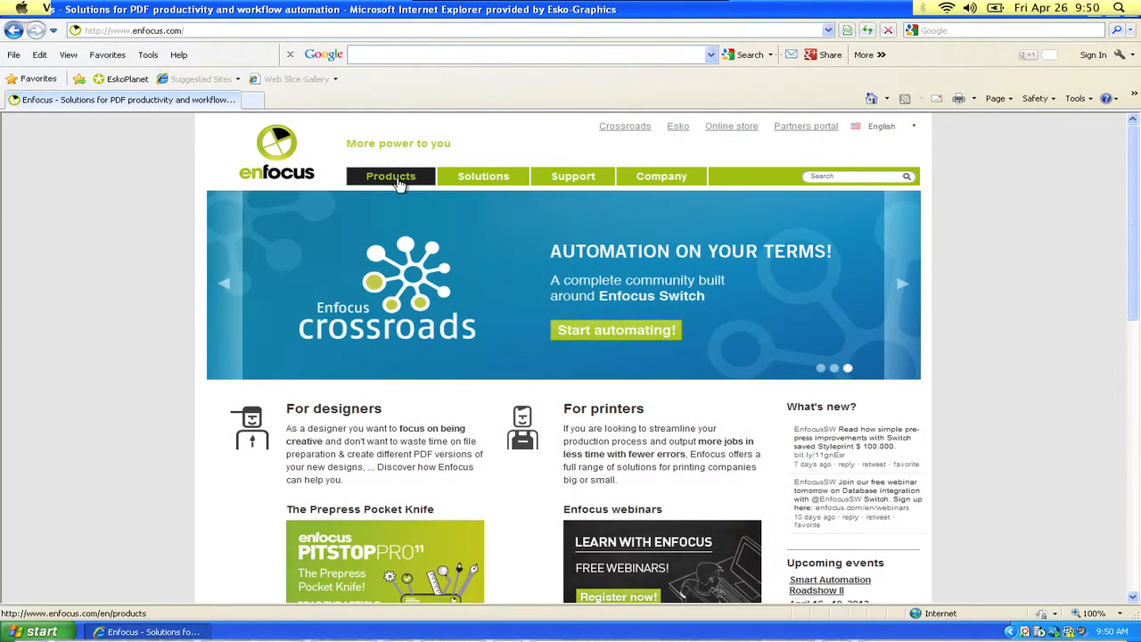
Step: Open Products, then Activation on enfocus.com to show the Manual Activation window
click(391, 175)
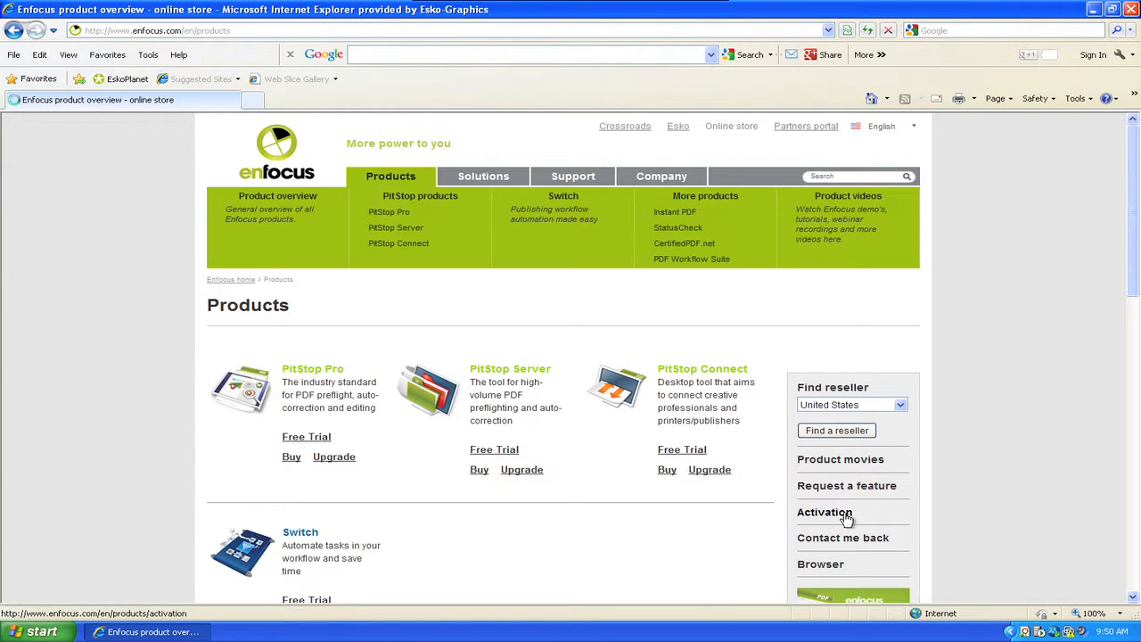
click(824, 511)
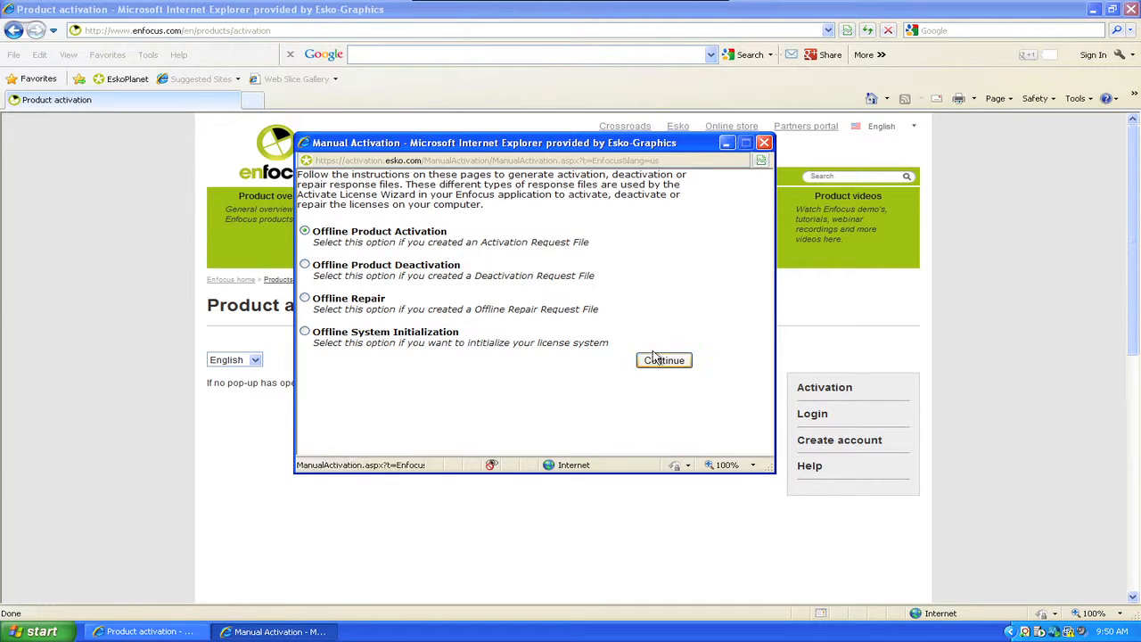
Step: Choose Offline Product Activation and upload the activation request file
click(663, 360)
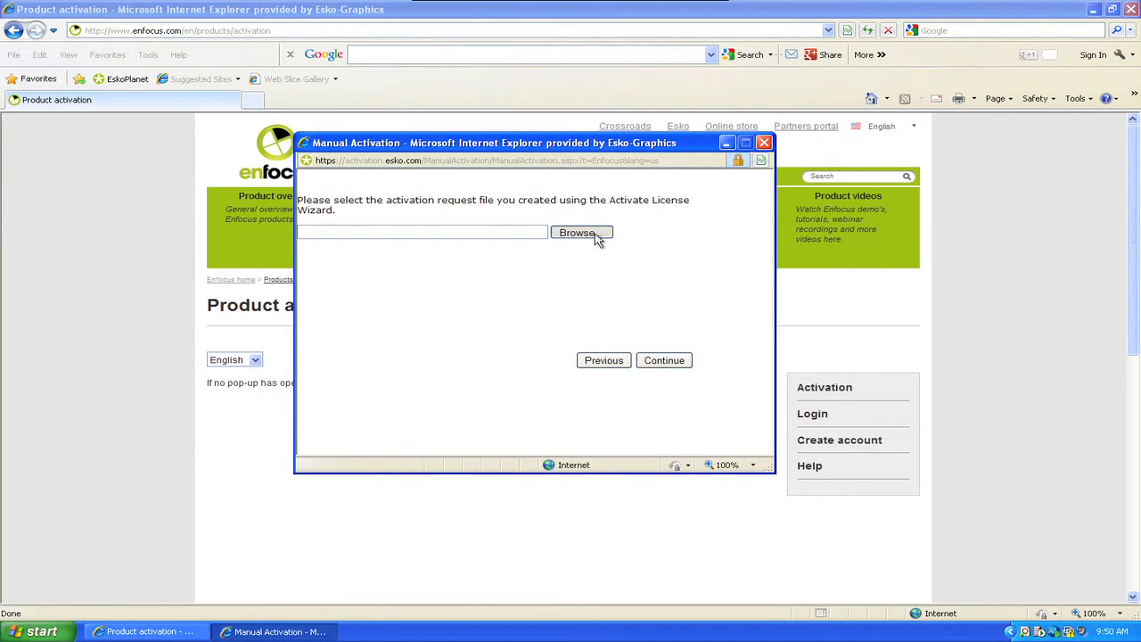
click(580, 233)
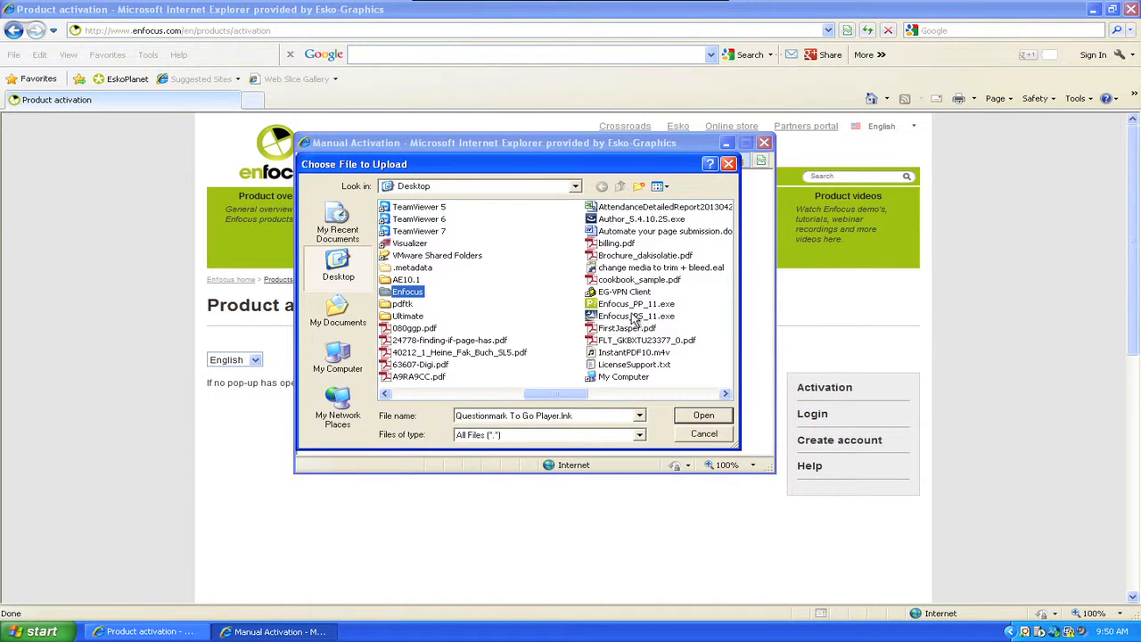
click(704, 414)
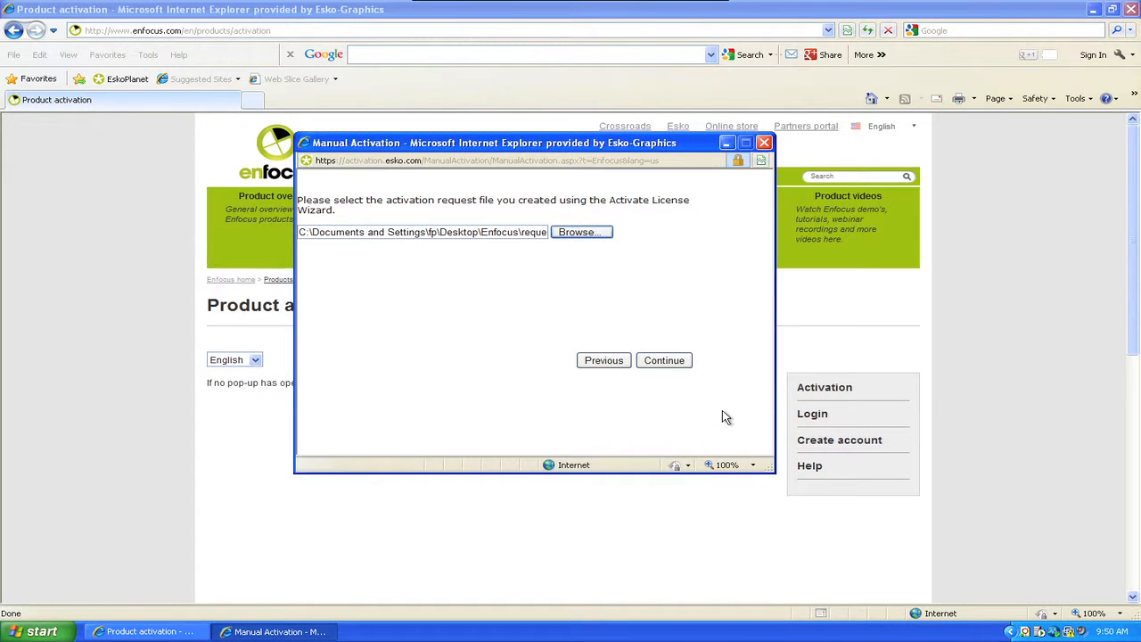
click(664, 360)
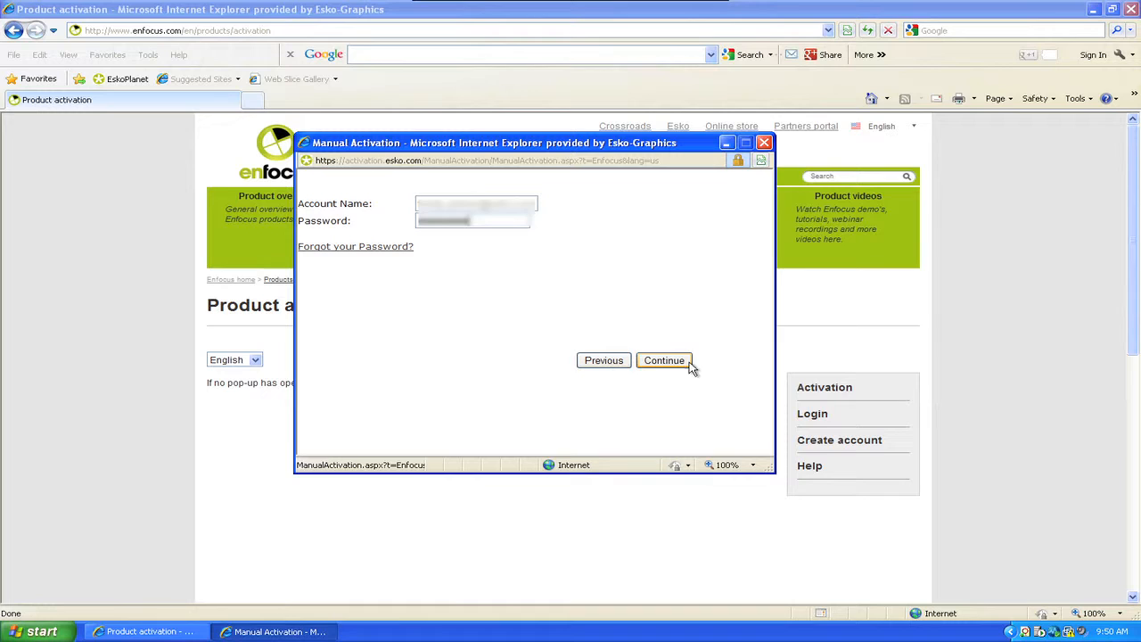
Step: Sign in and confirm the product to reach the response download
click(664, 360)
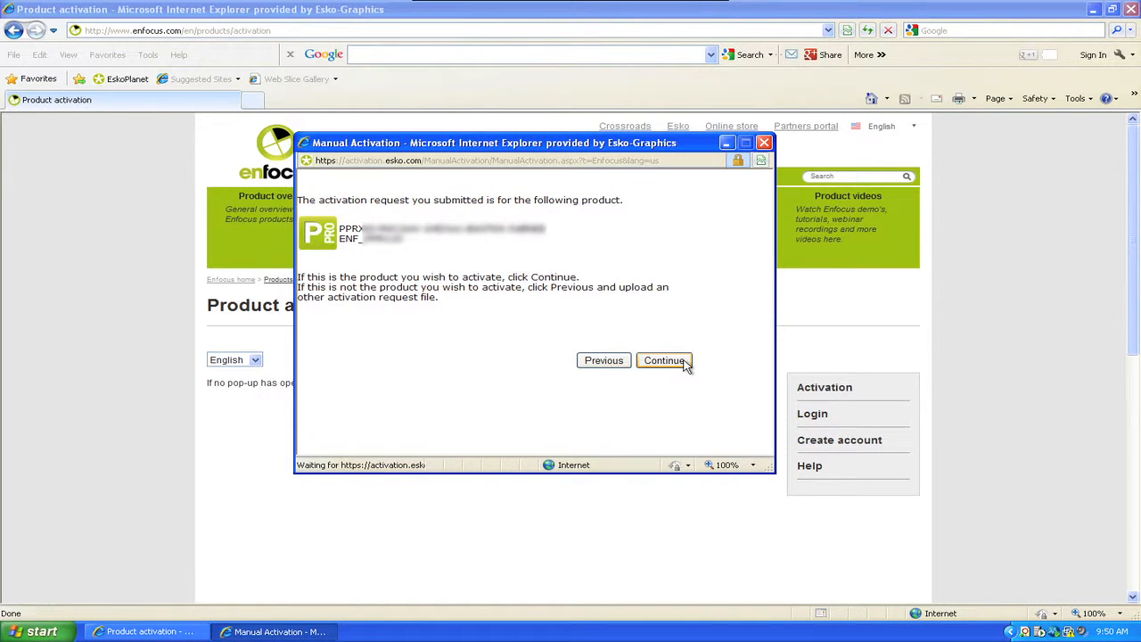
click(665, 360)
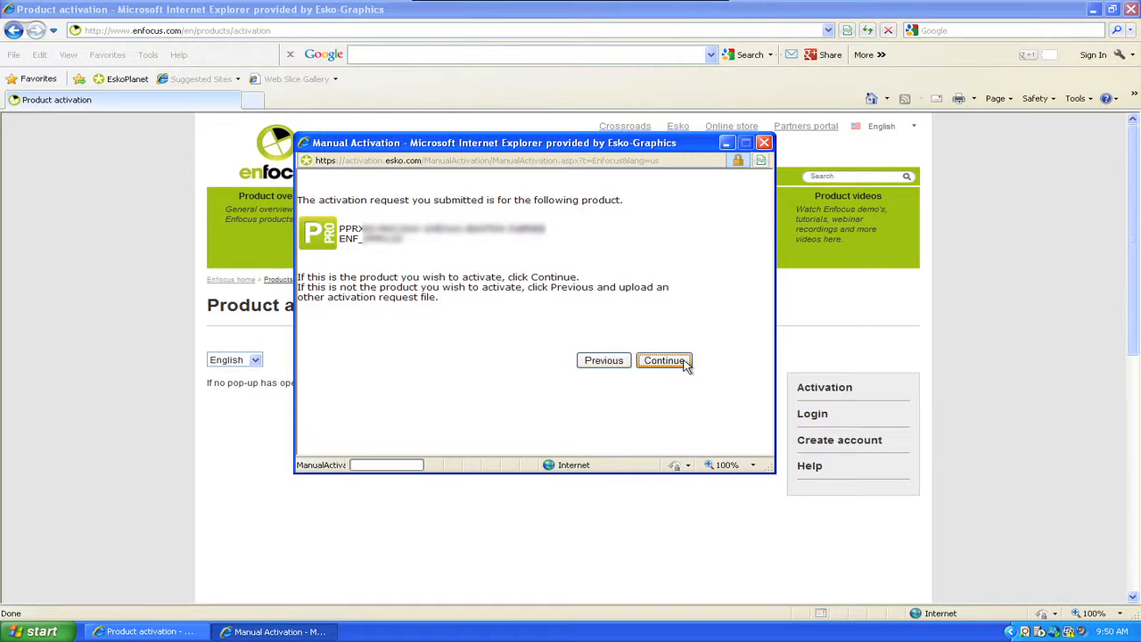
click(664, 360)
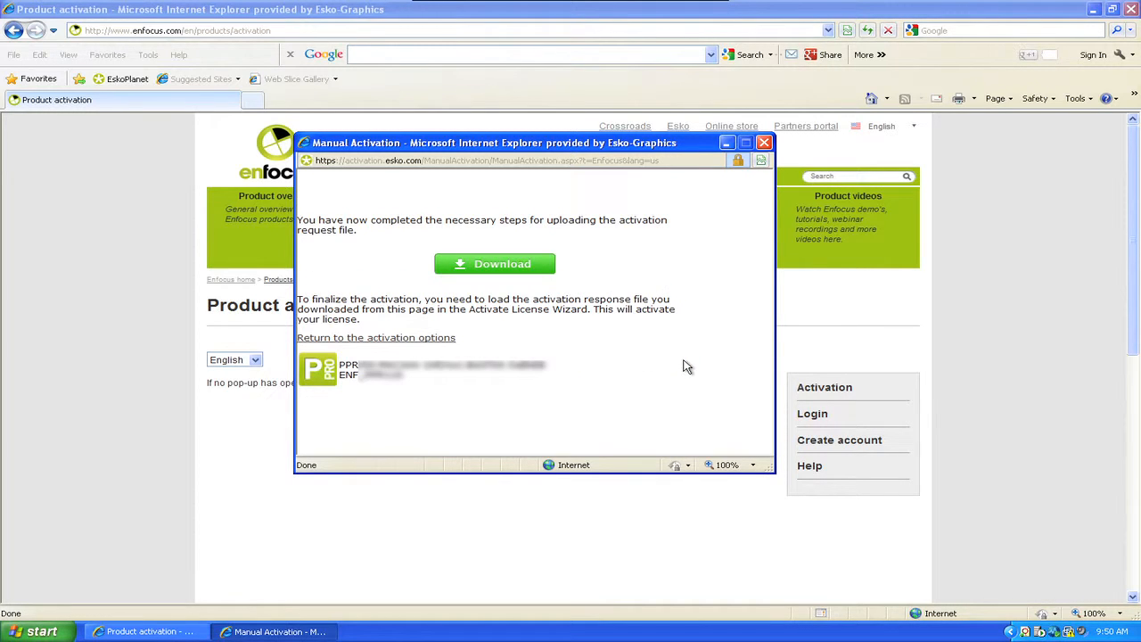
mouse_move(488, 263)
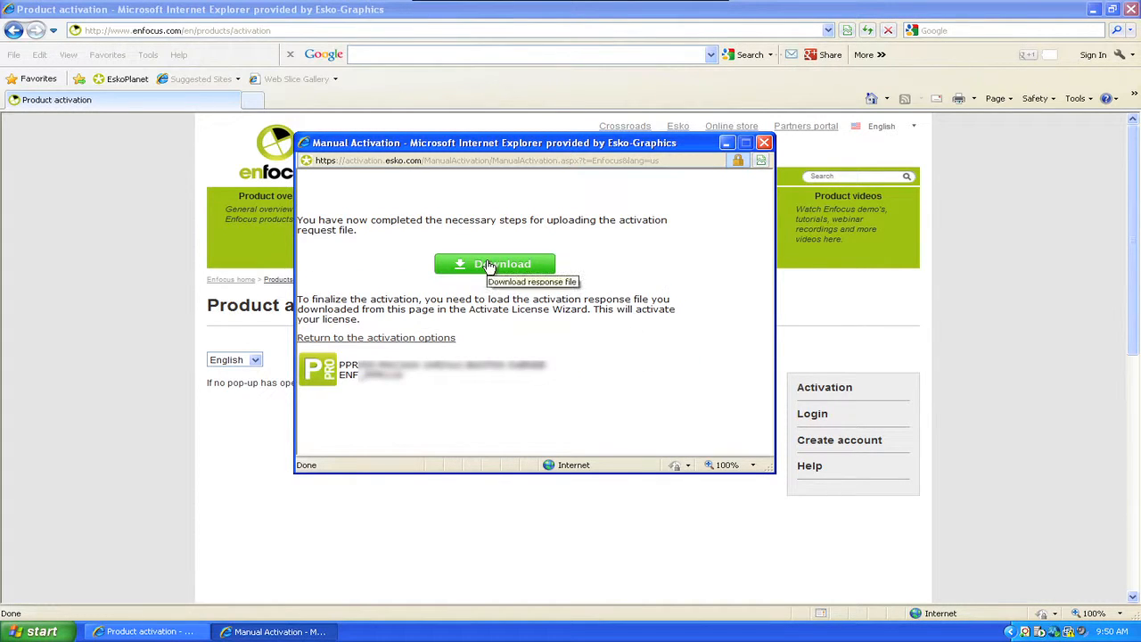
Step: Download response.xml and save it into the Enfocus folder
click(503, 264)
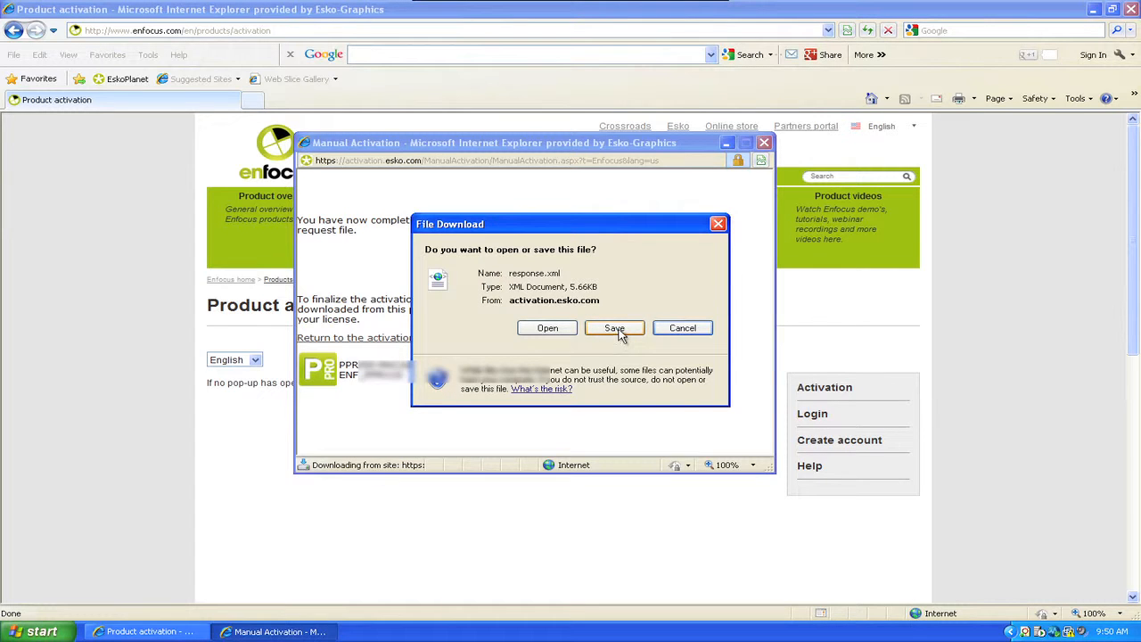
click(614, 327)
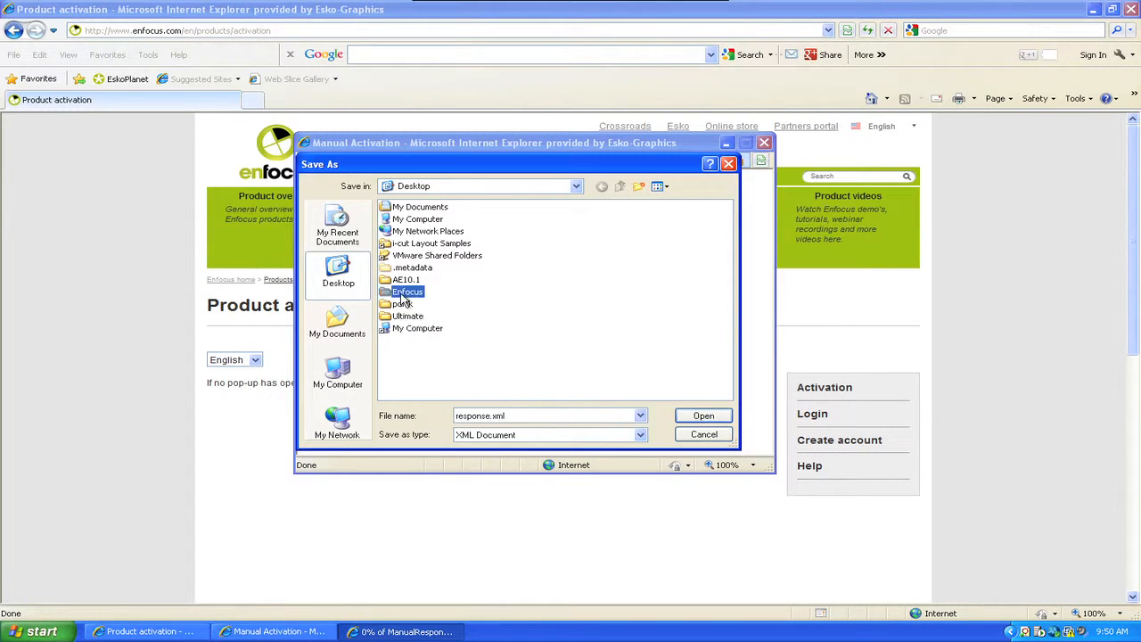
click(704, 416)
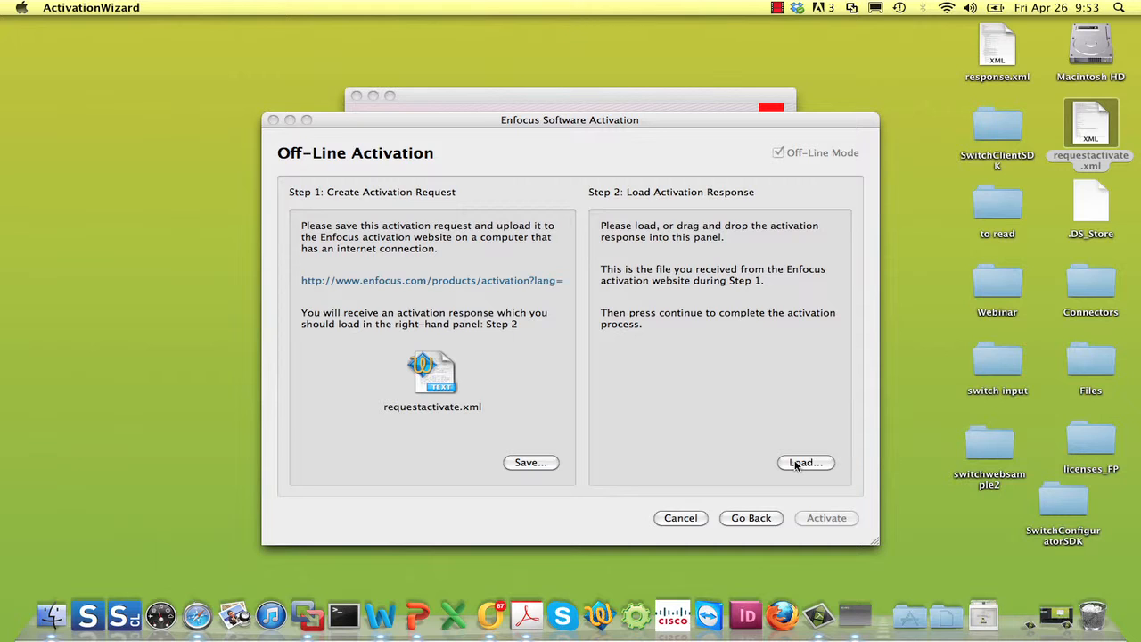
Step: Load response.xml into the Off-Line Activation wizard
click(804, 461)
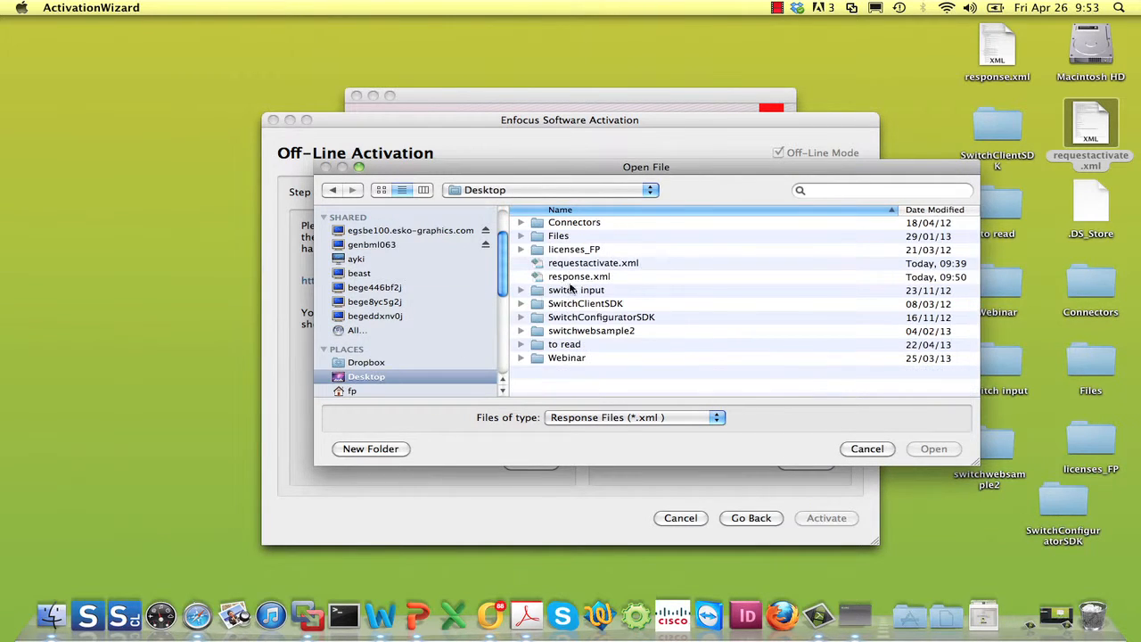
click(579, 276)
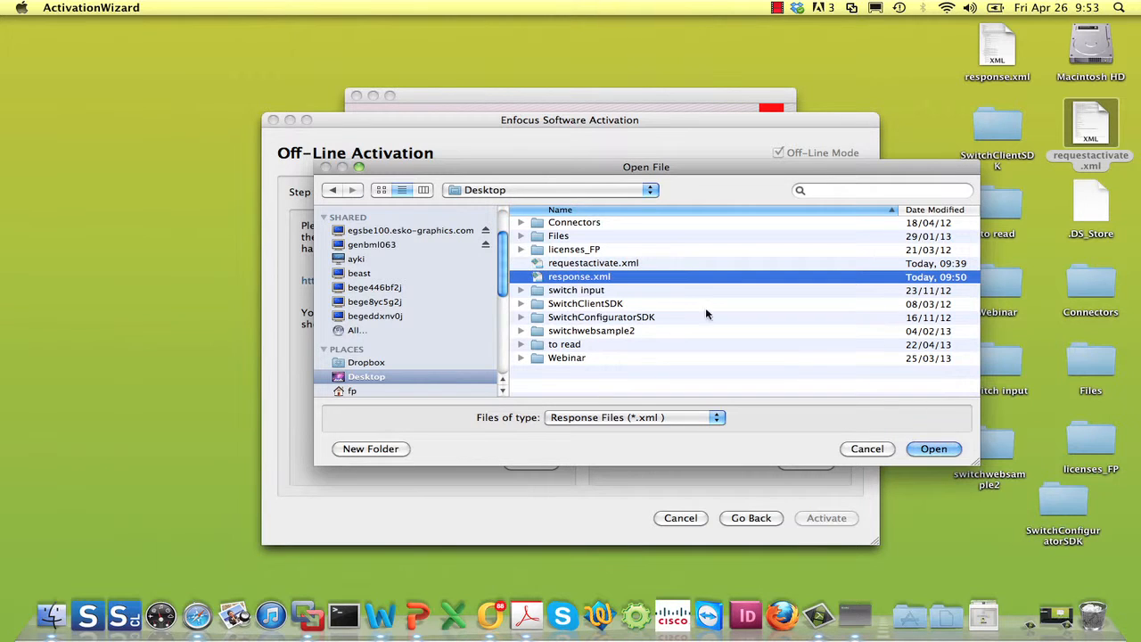
click(934, 449)
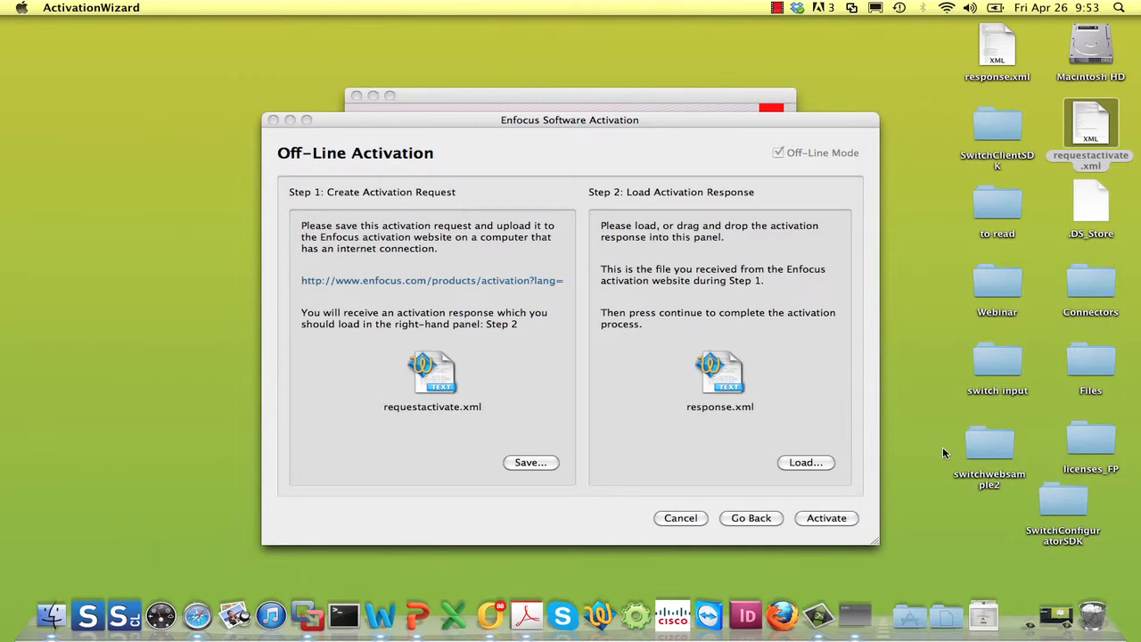
Step: Activate, close the wizard, and view the permanent license in About PitStop Pro
click(824, 518)
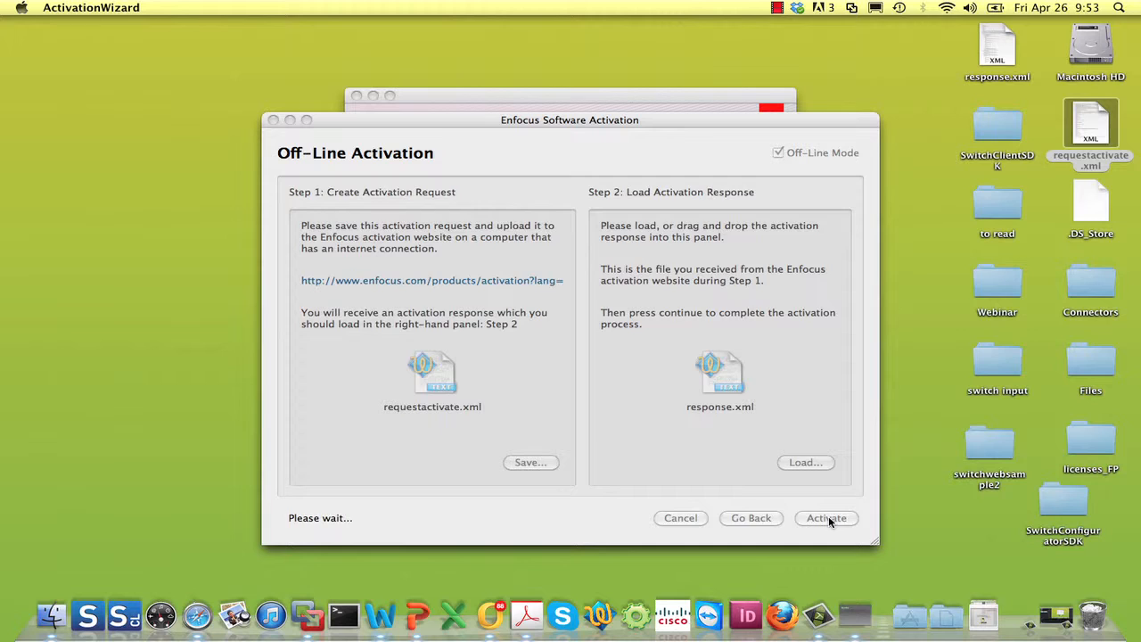
click(826, 518)
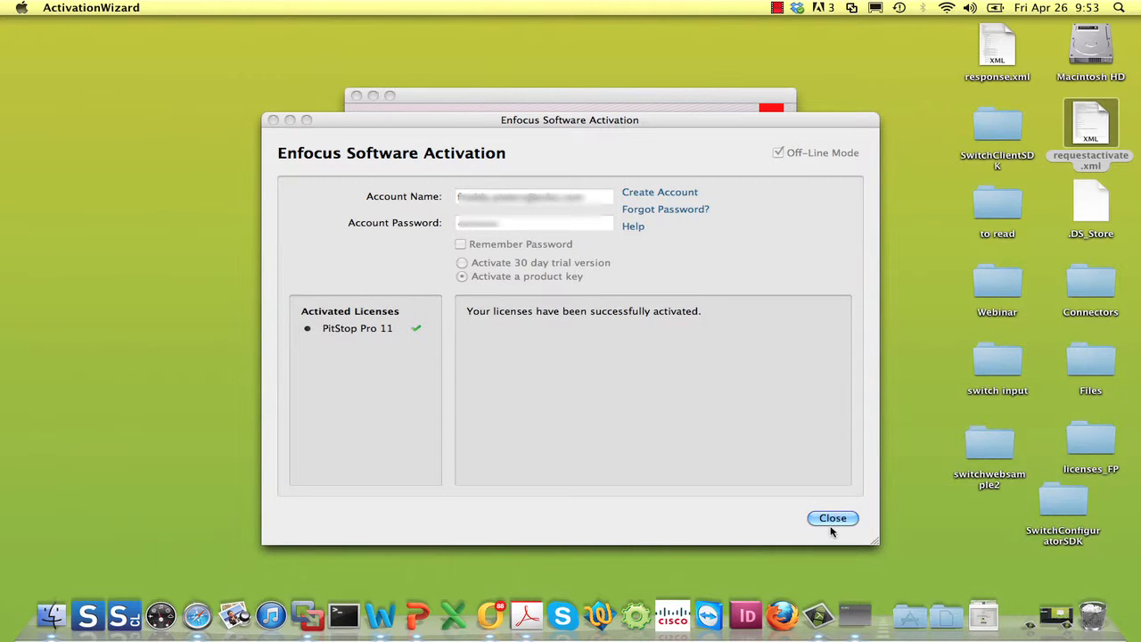
click(832, 518)
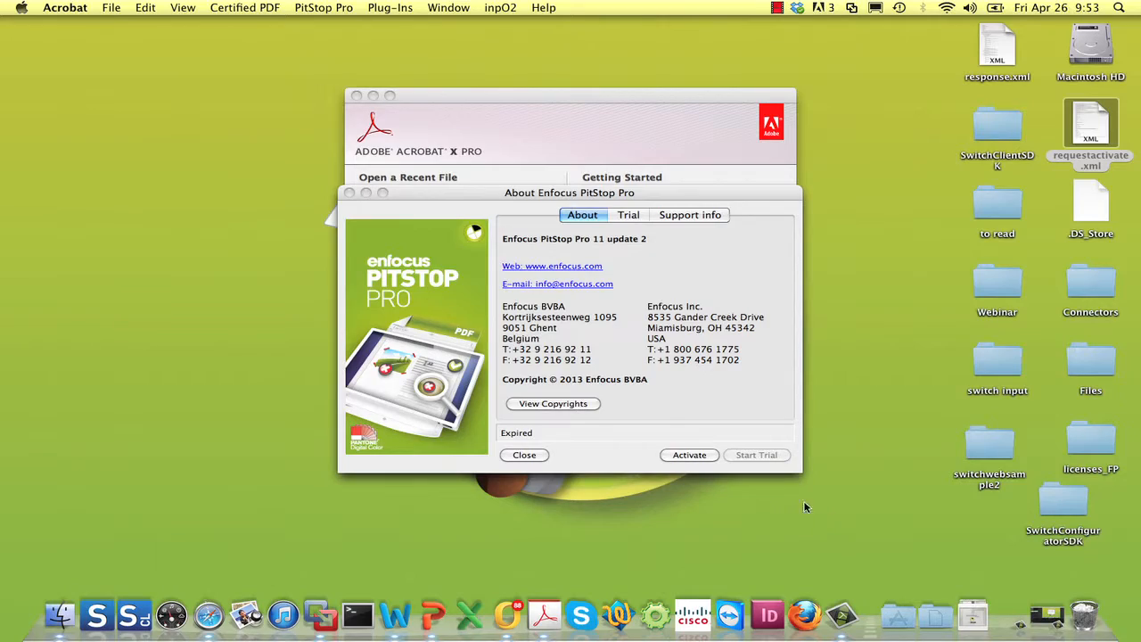
click(628, 214)
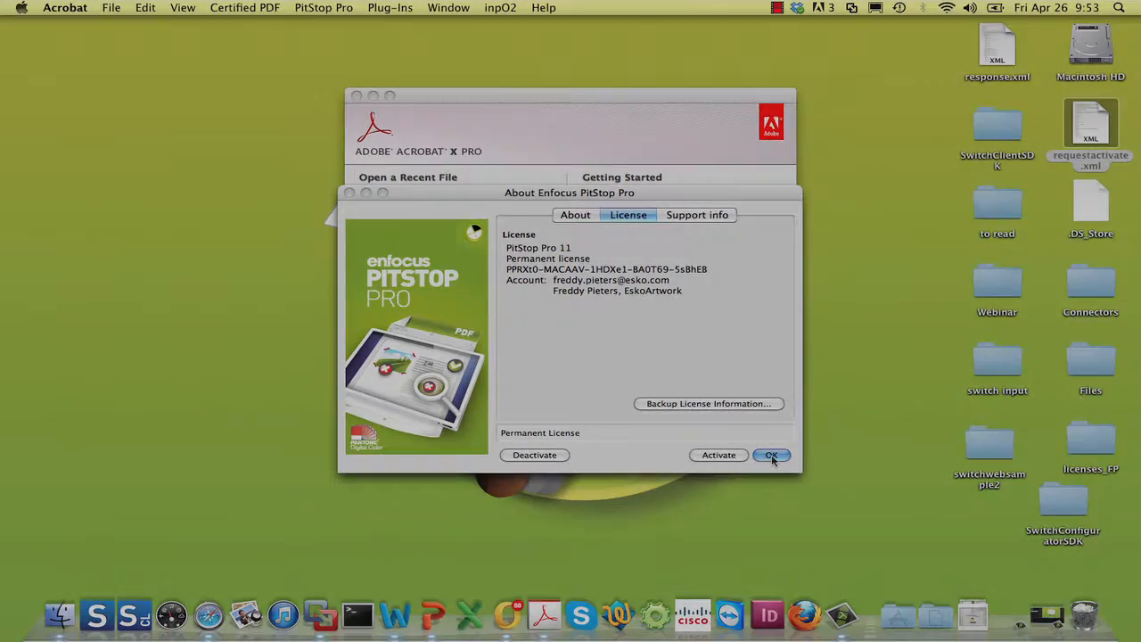